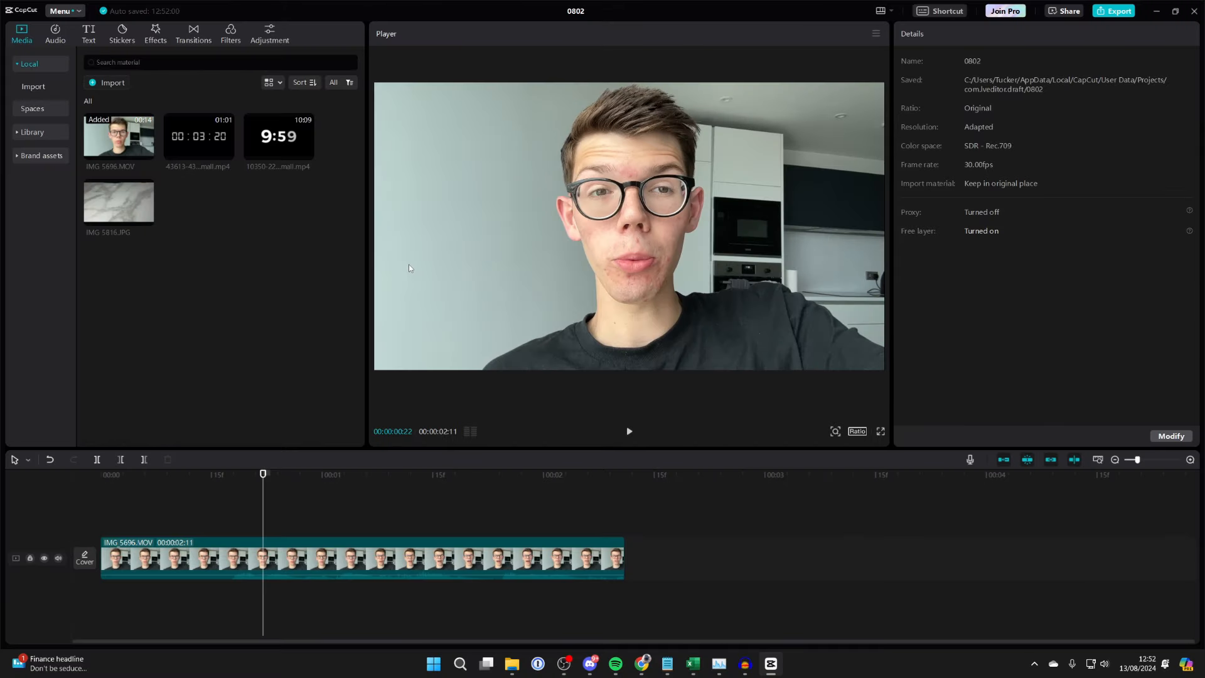
mouse_move(384, 252)
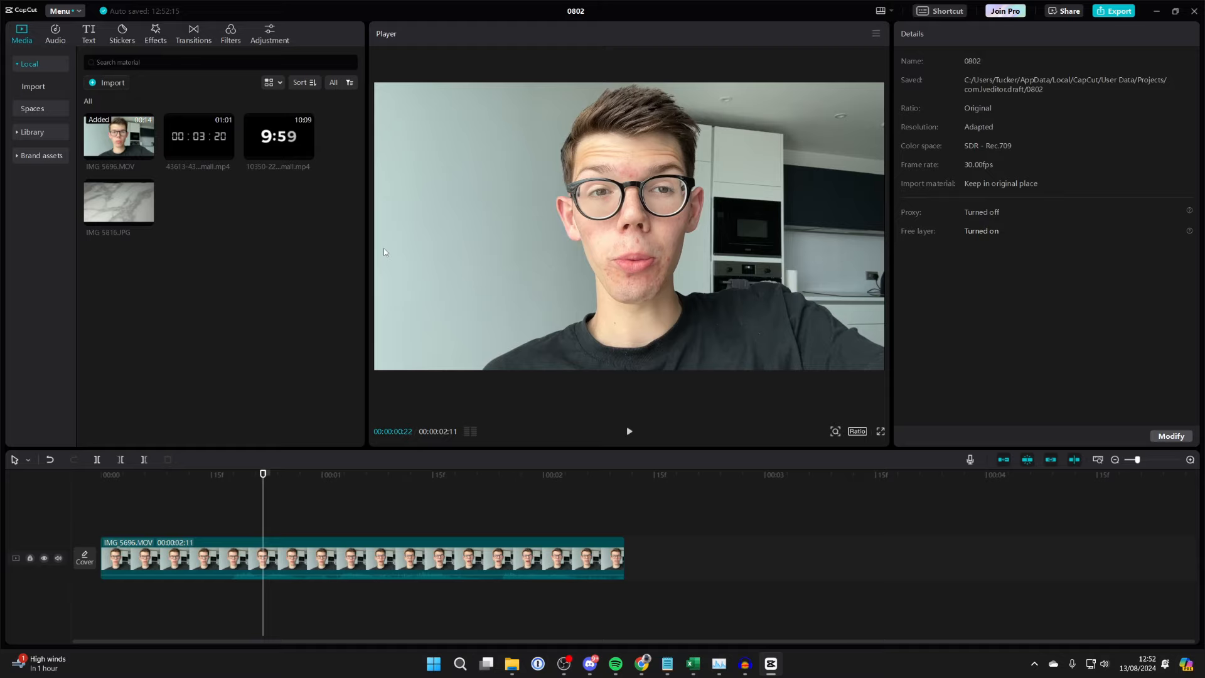